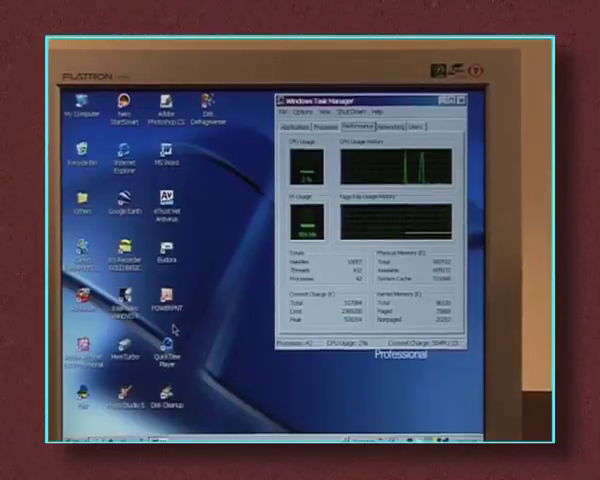
Show the Applications list in Task Manager and select Adobe Acrobat Professional to end.
click(298, 132)
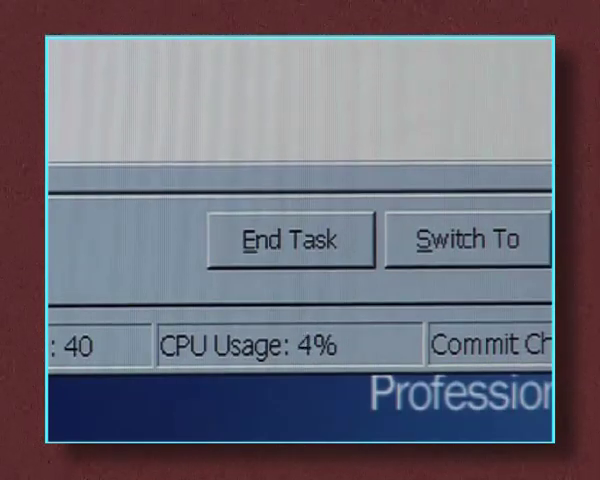
click(290, 240)
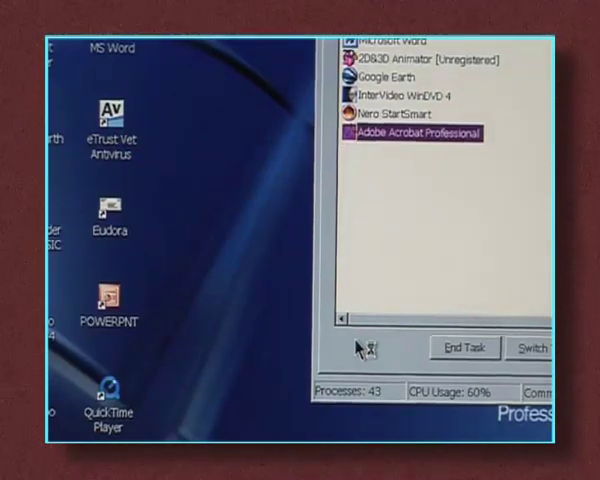
Restart the computer from the Start menu's Turn Off Computer dialog.
click(132, 340)
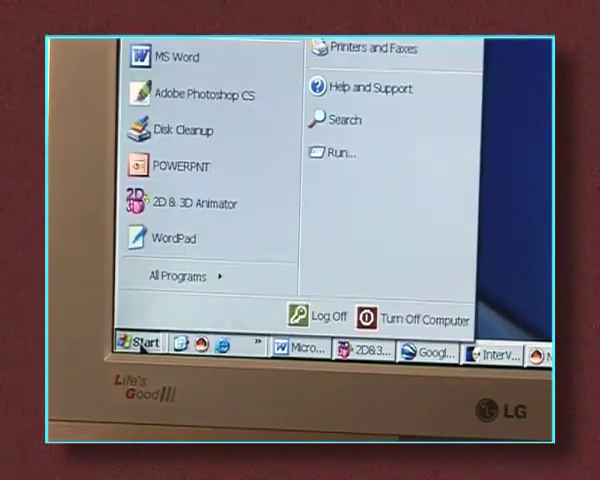
mouse_move(420, 318)
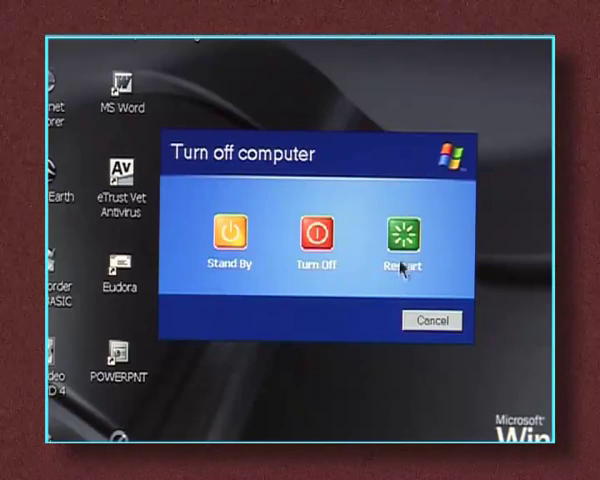
click(400, 232)
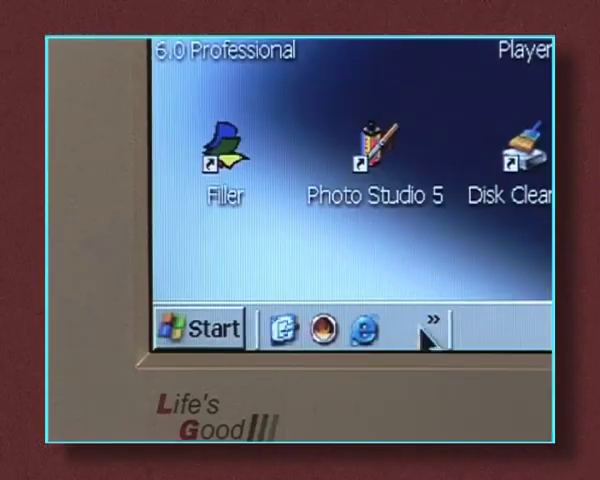
Expand the taskbar chevron to reveal the hidden notification icons, including volume.
click(198, 328)
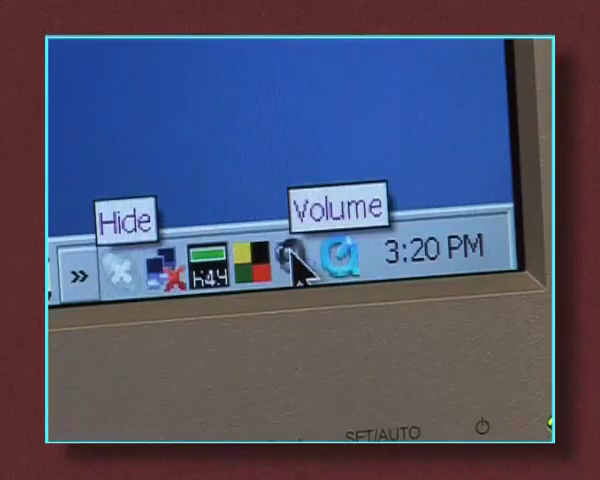
In Master Volume, turn off Mute all to restore sound and close the mixer.
double_click(294, 260)
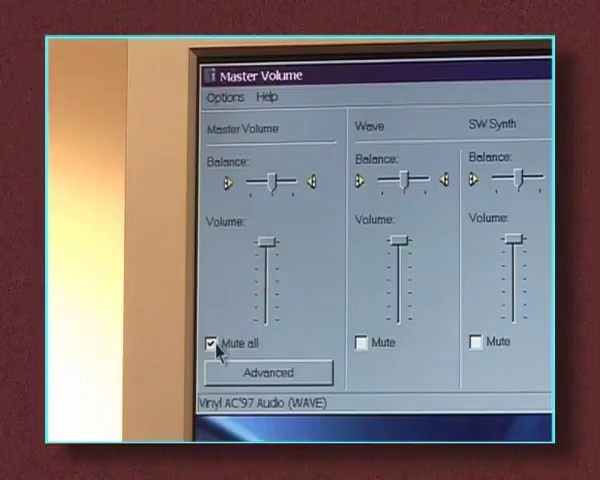
click(212, 342)
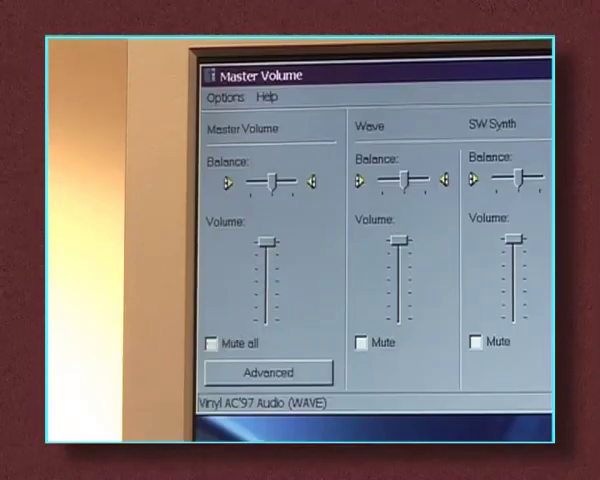
click(160, 368)
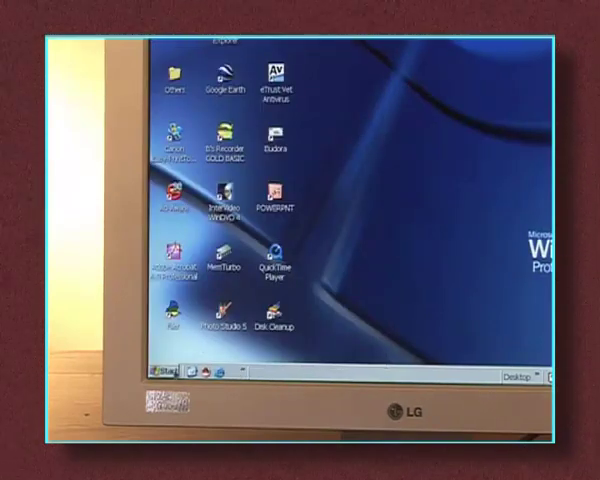
From the Start menu's Control Panel, open Sounds and Audio Devices.
click(164, 368)
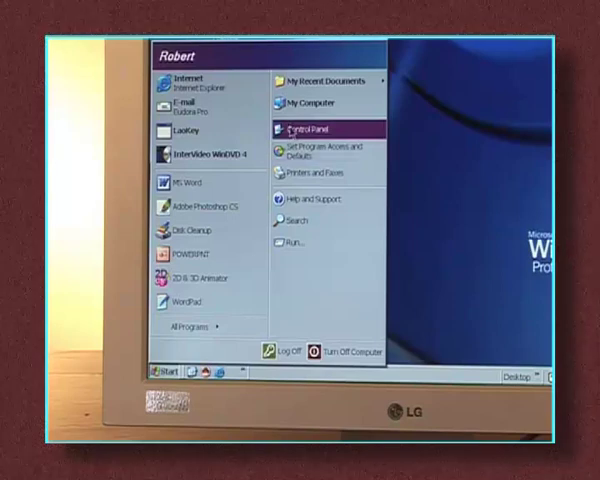
click(302, 128)
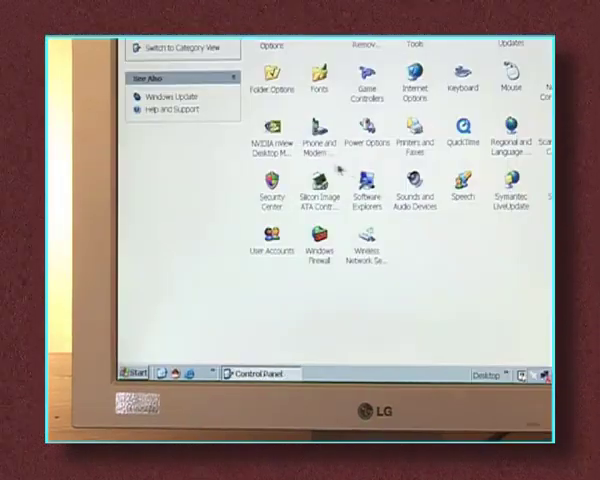
click(414, 196)
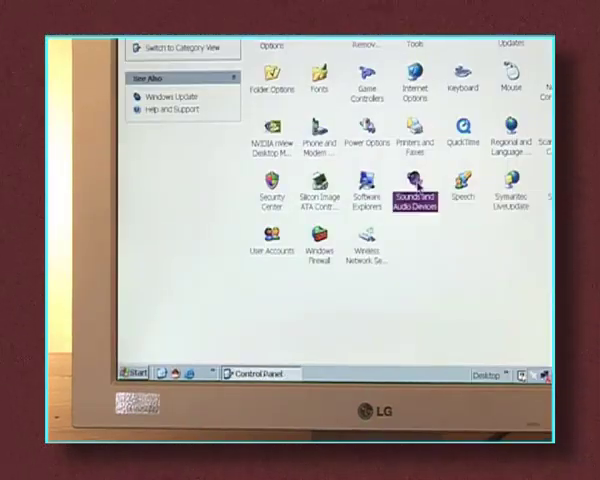
double_click(420, 196)
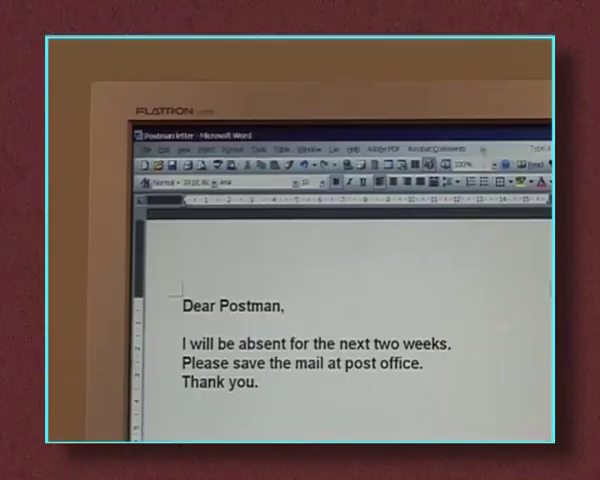
Show the Print dialog's printer list: Adobe PDF, Canon PIXMA iP4000, Document Image Writer.
click(146, 144)
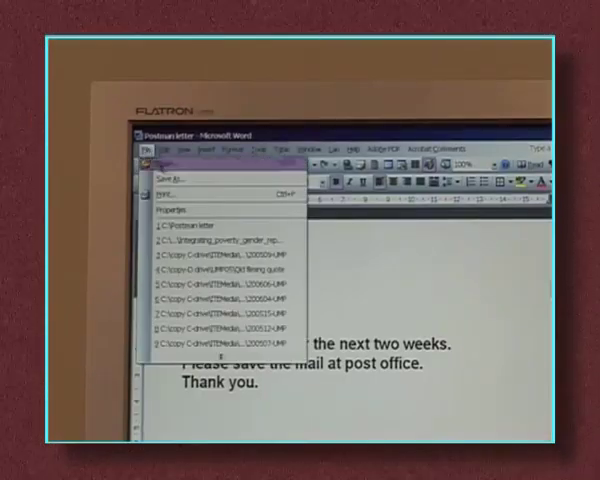
click(162, 192)
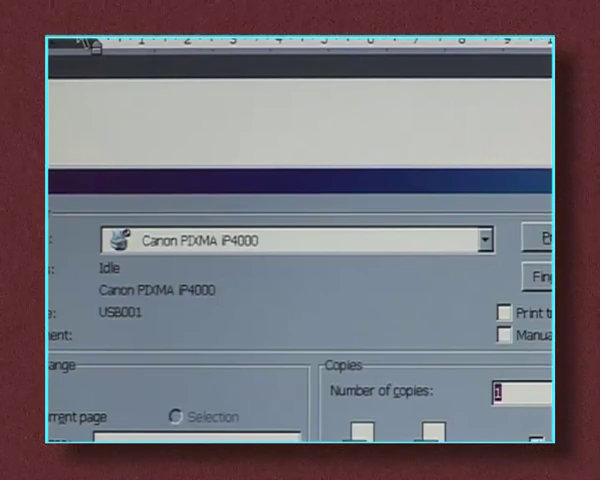
click(488, 240)
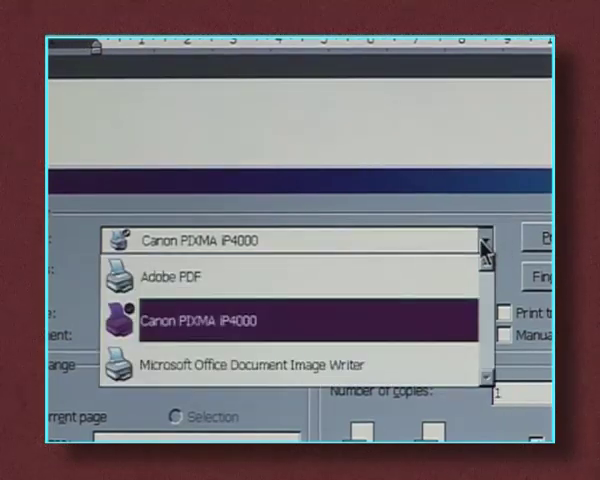
mouse_move(428, 322)
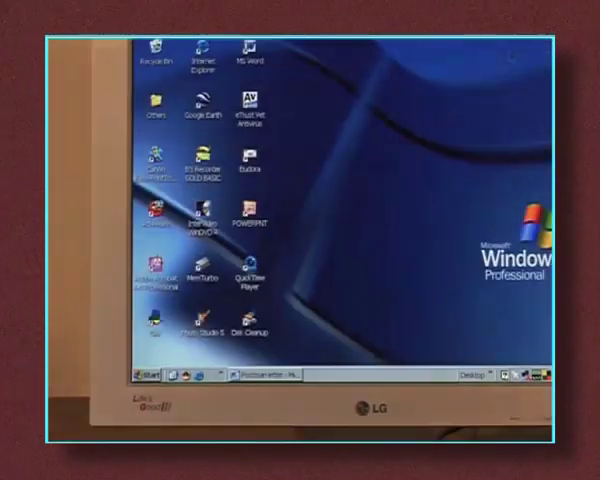
Start the Add Printer Wizard from Printers and Faxes and continue past welcome and detection.
click(146, 374)
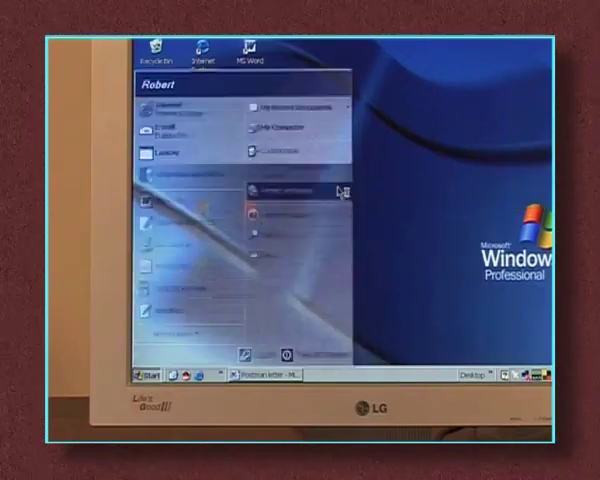
click(288, 184)
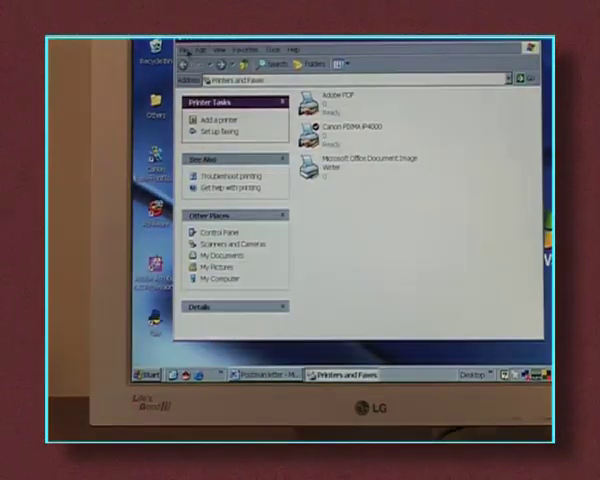
click(216, 110)
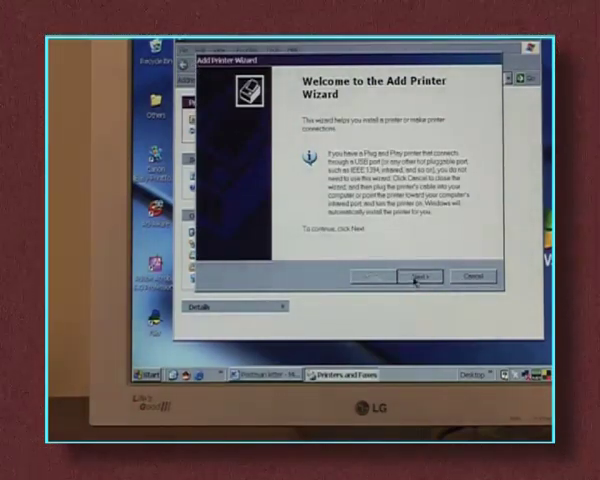
click(412, 276)
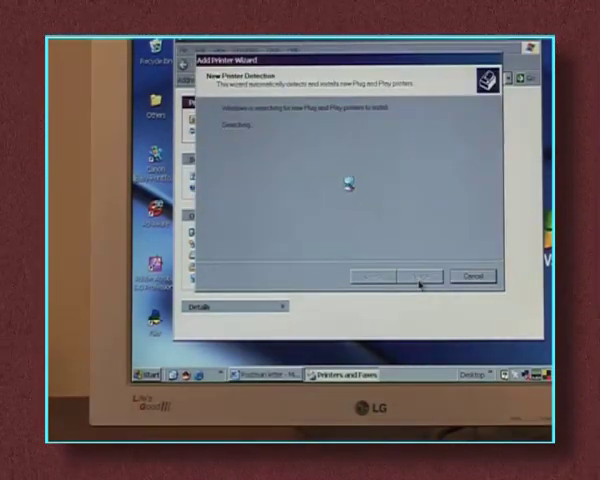
click(418, 276)
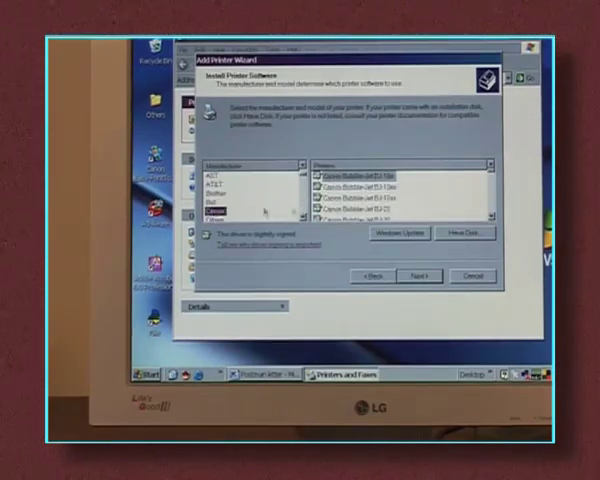
Choose a Canon Bubble Jet model, keep its default name on LPT1, and reach the completion summary.
click(370, 188)
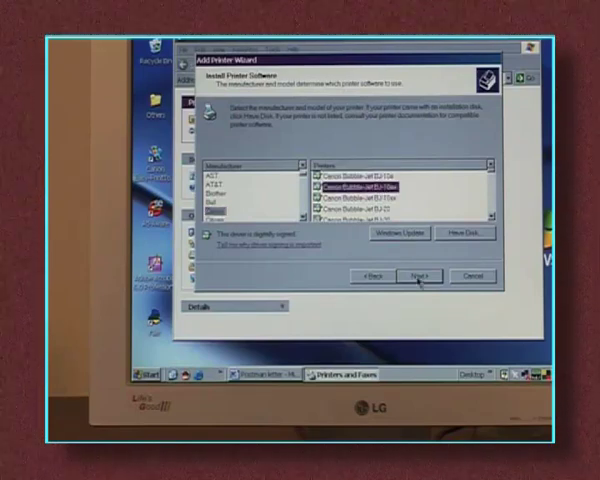
click(416, 272)
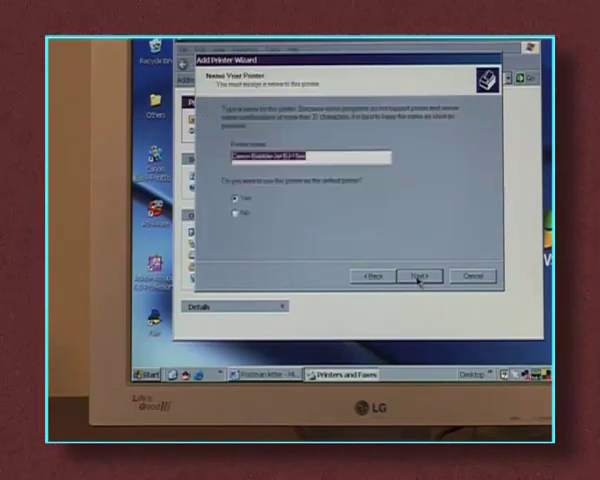
click(420, 274)
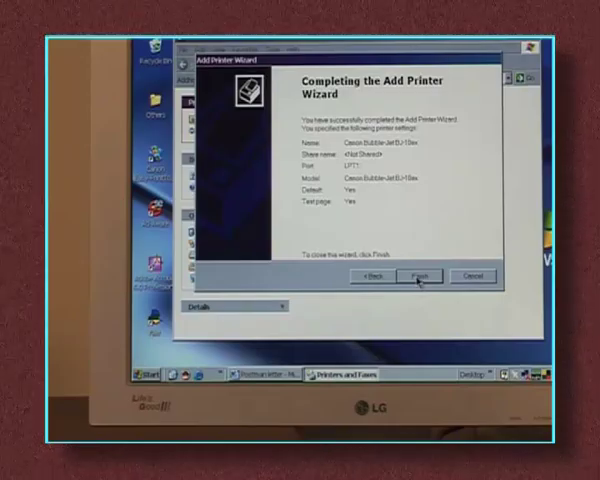